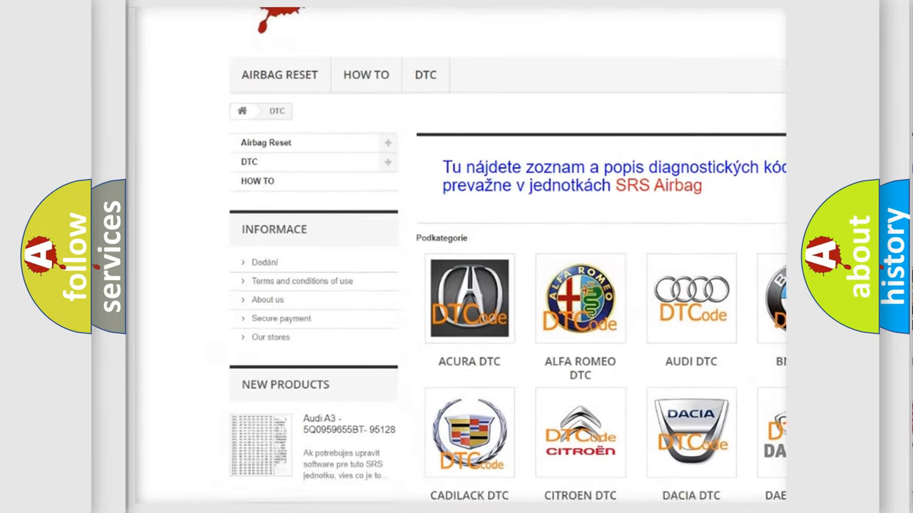
scroll(down, 3)
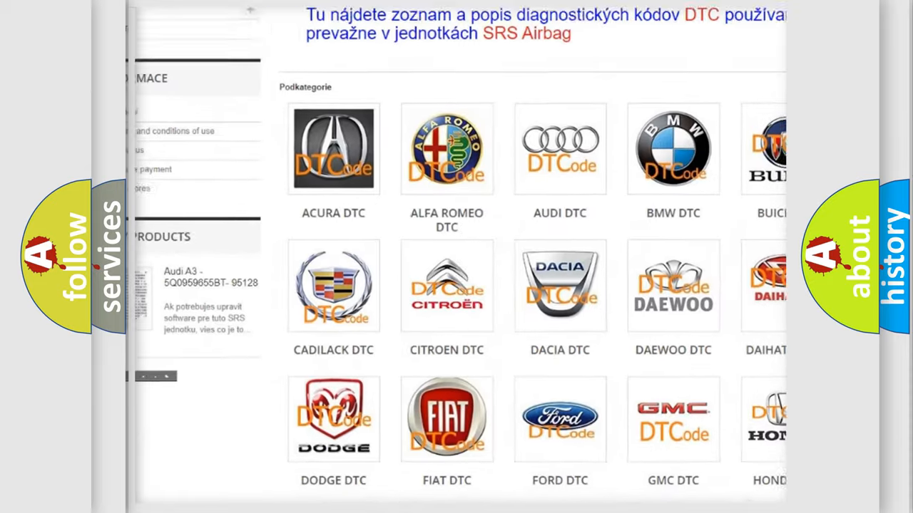
scroll(down, 3)
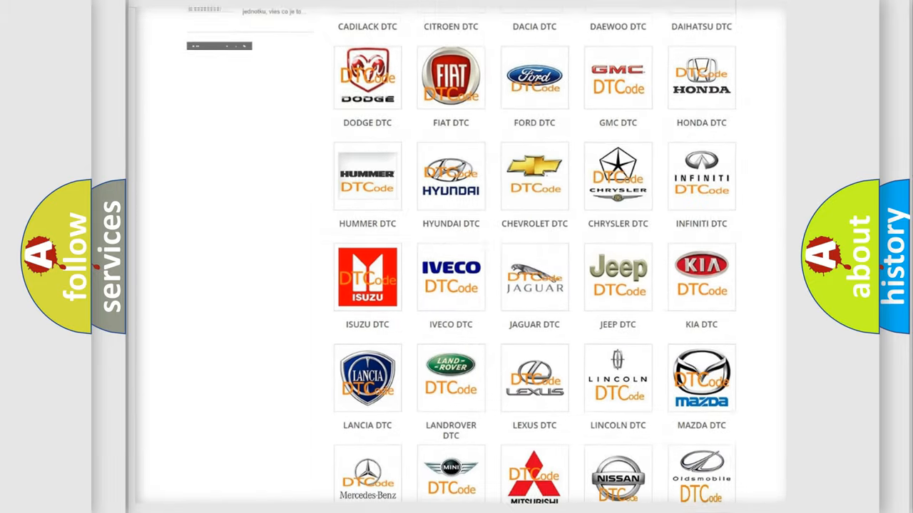
scroll(down, 3)
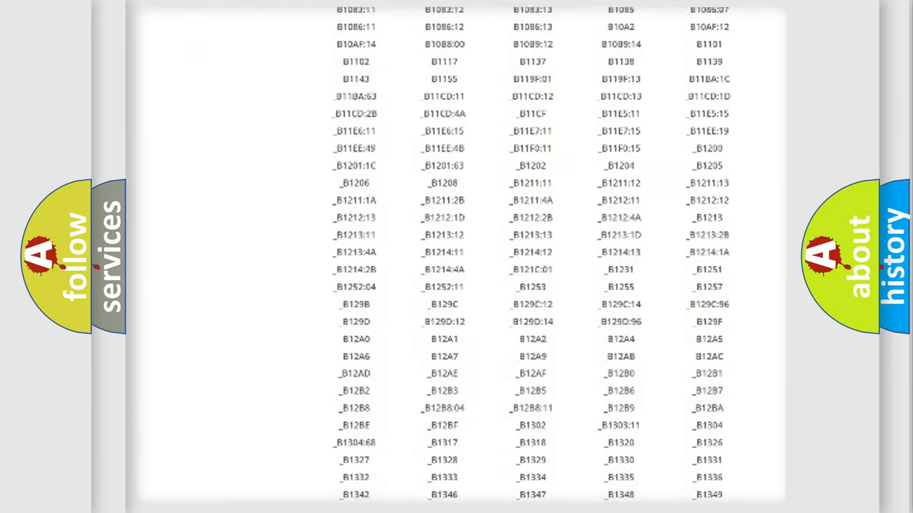
scroll(down, 3)
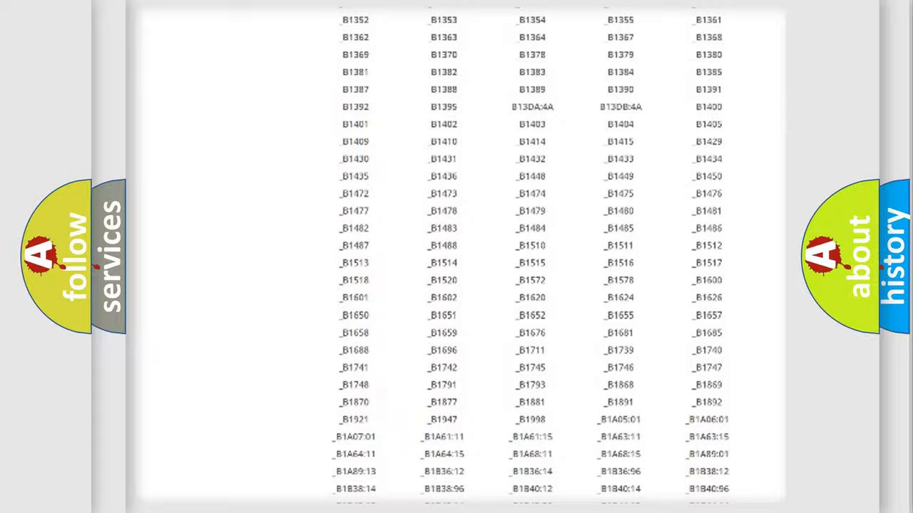